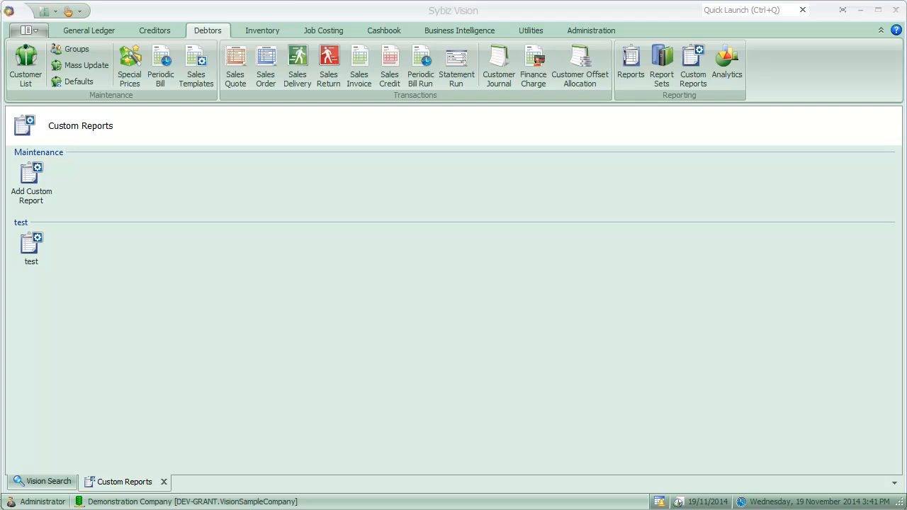
{"action": "mouse_move", "coordinate": [207, 31]}
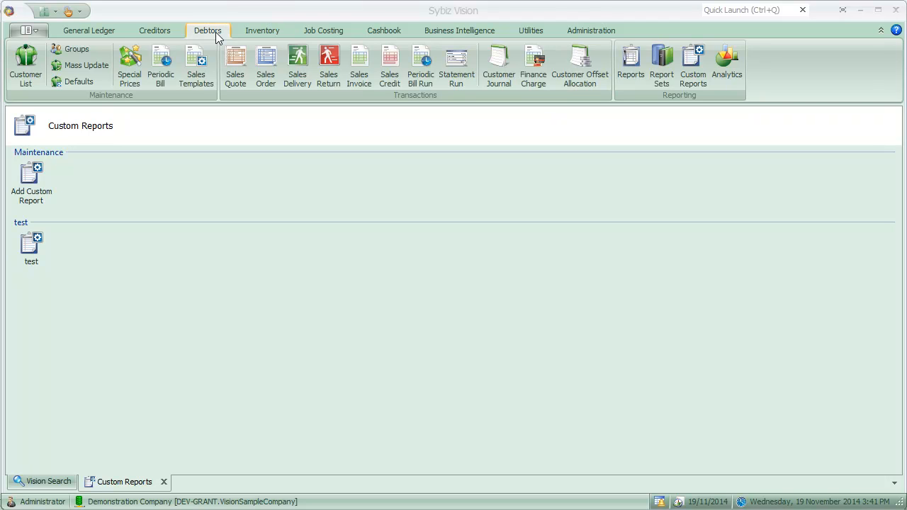
- Open Edit Debtor Defaults from the Debtors maintenance menu
{"action": "left_click", "coordinate": [79, 80]}
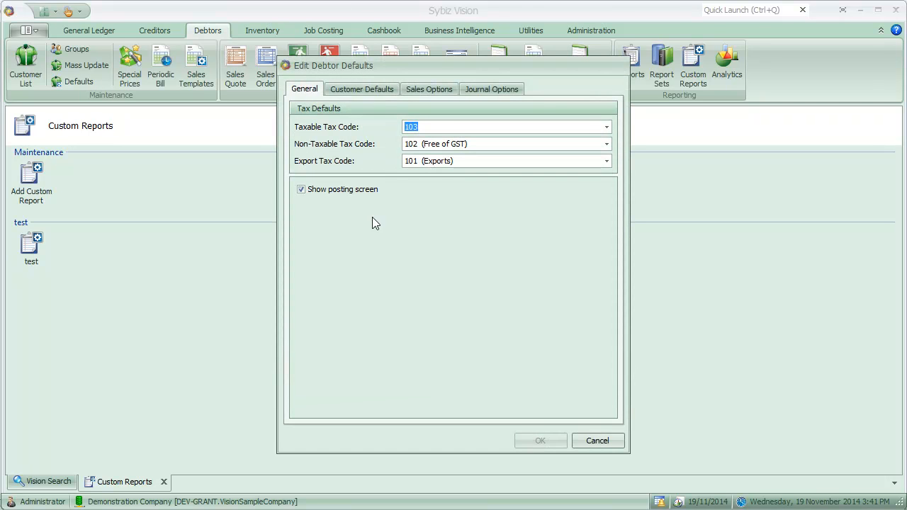
- Review Sales Options minimum margin 50 and markup 70 warnings, then cancel without saving
{"action": "left_click", "coordinate": [428, 88]}
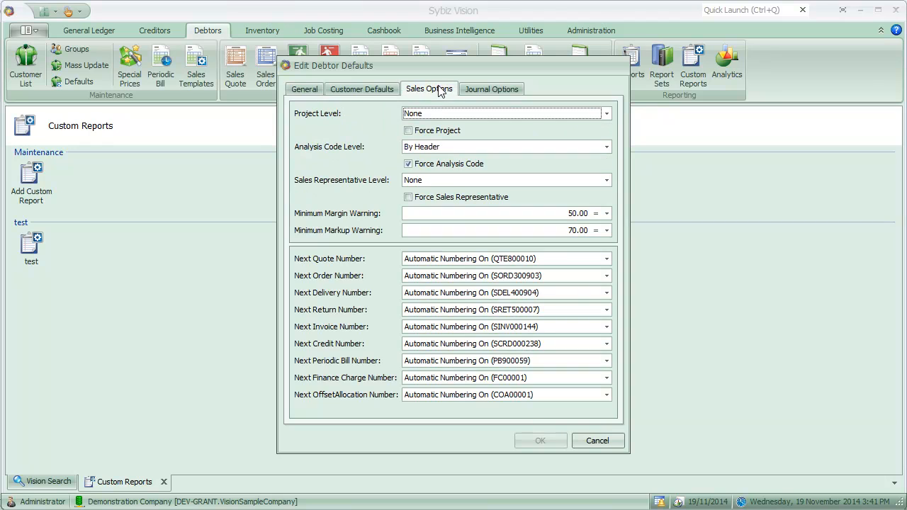
{"action": "mouse_move", "coordinate": [347, 218]}
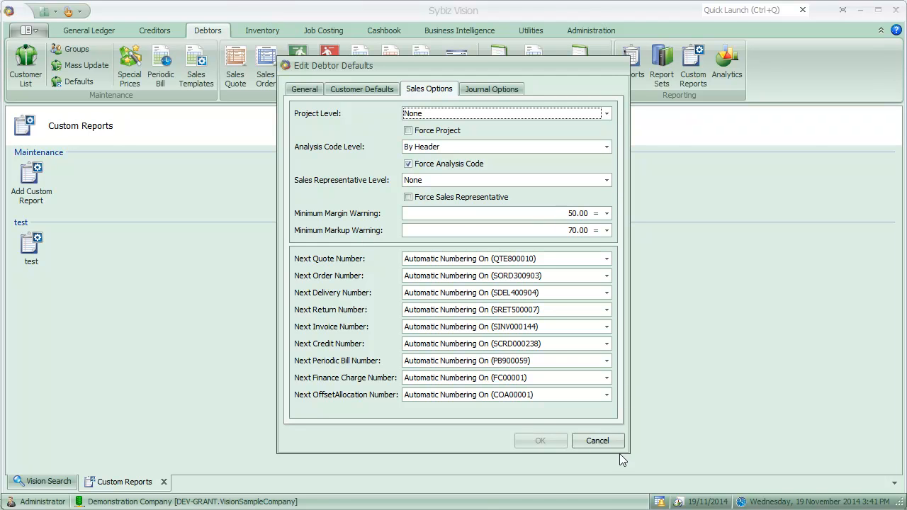
{"action": "left_click", "coordinate": [598, 439]}
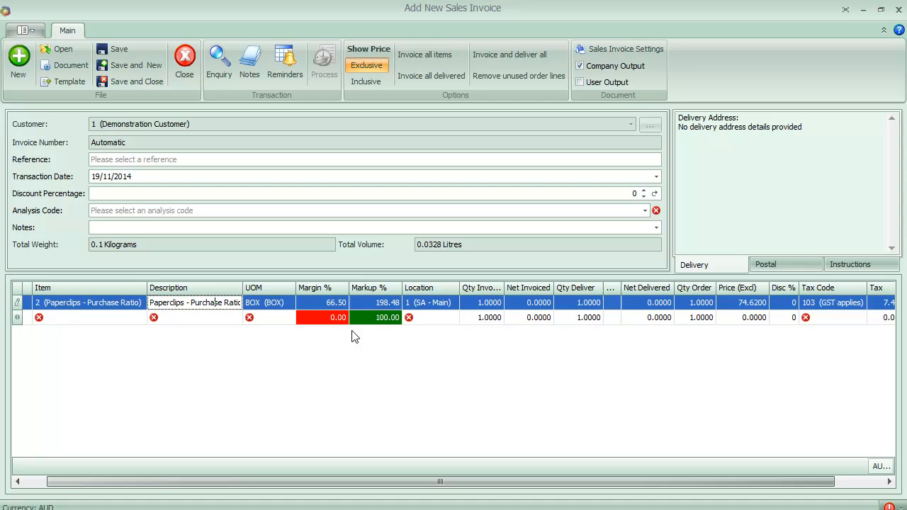
- Show the paperclips line's 66.50% margin and 198.48% markup, then select its 74.62 price
{"action": "left_click", "coordinate": [428, 317]}
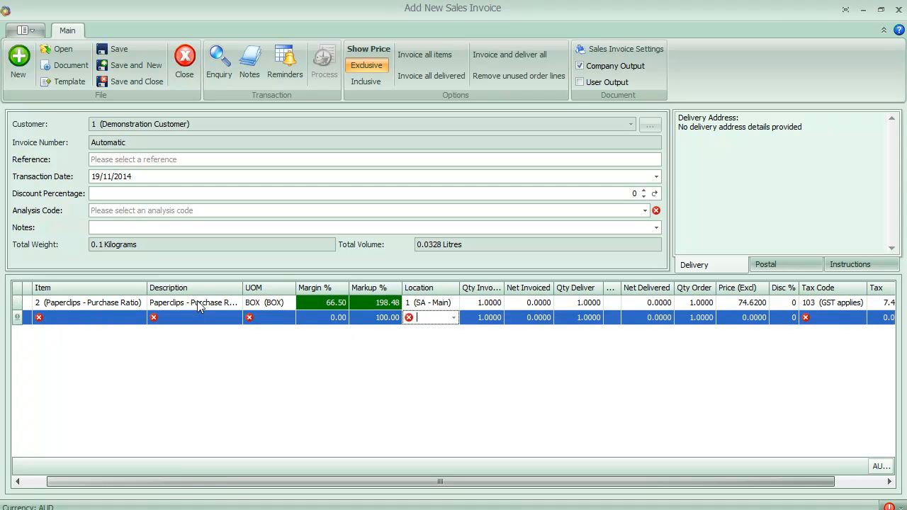
{"action": "mouse_move", "coordinate": [320, 309]}
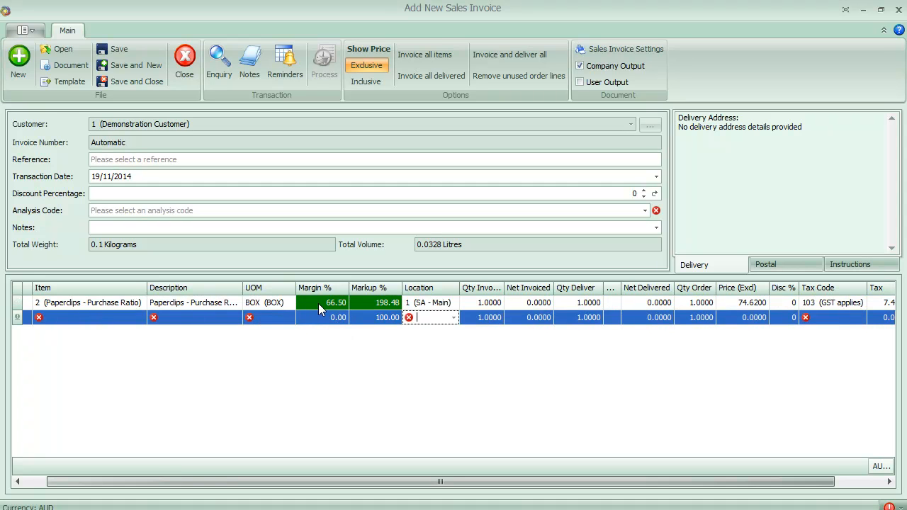
{"action": "mouse_move", "coordinate": [367, 307]}
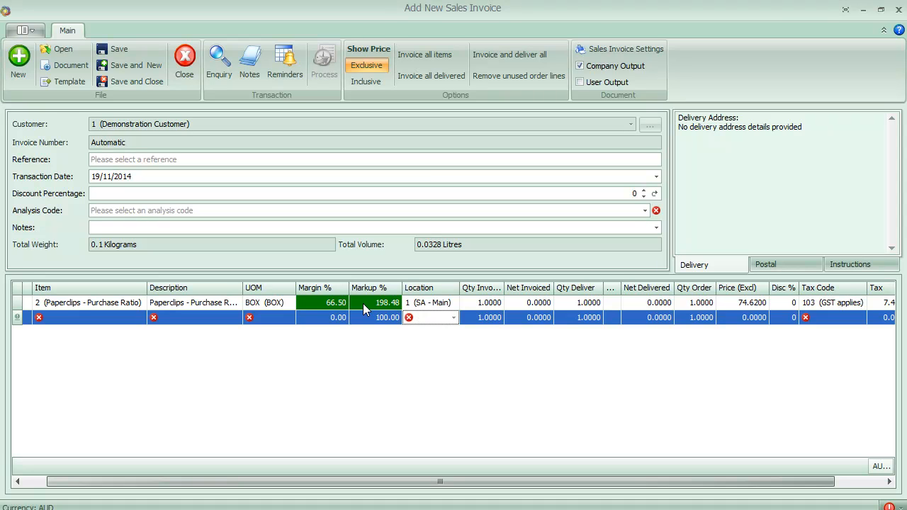
{"action": "mouse_move", "coordinate": [511, 309]}
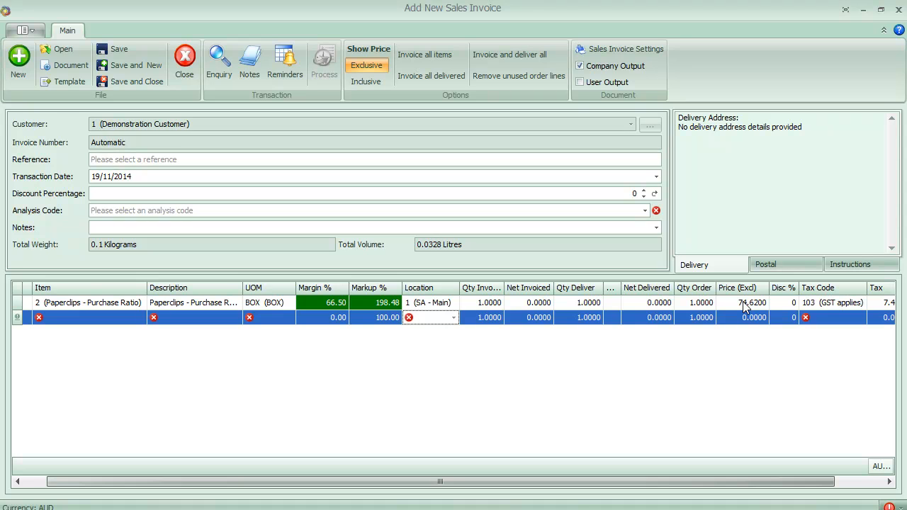
{"action": "left_click", "coordinate": [751, 303]}
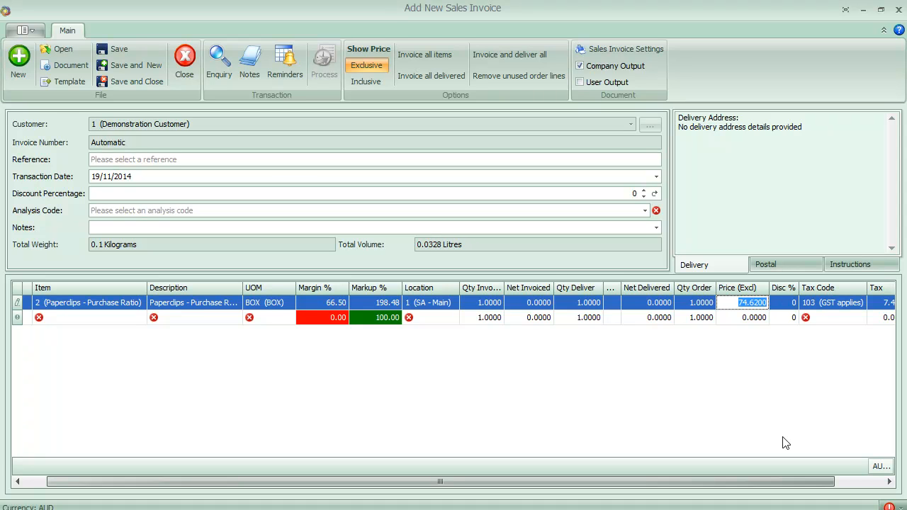
- Try prices 50, 30, 35, 40 and 50 on the paperclips line, committing a price giving 44.44% margin and 80.00% markup
{"action": "type", "text": "50.0000"}
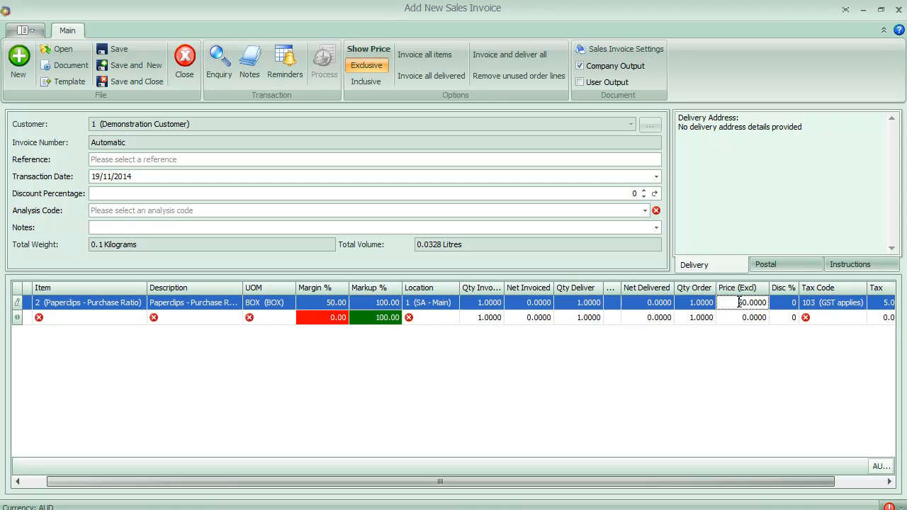
{"action": "left_click", "coordinate": [751, 303]}
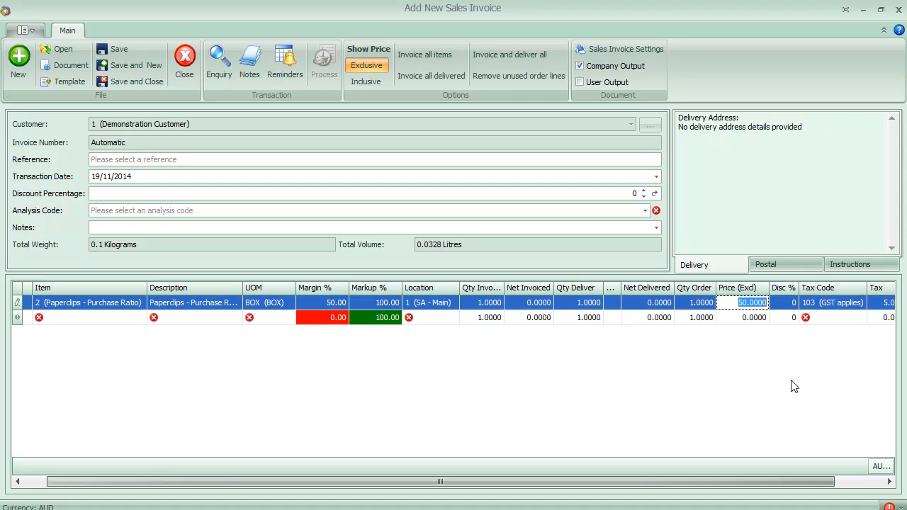
{"action": "type", "text": "30"}
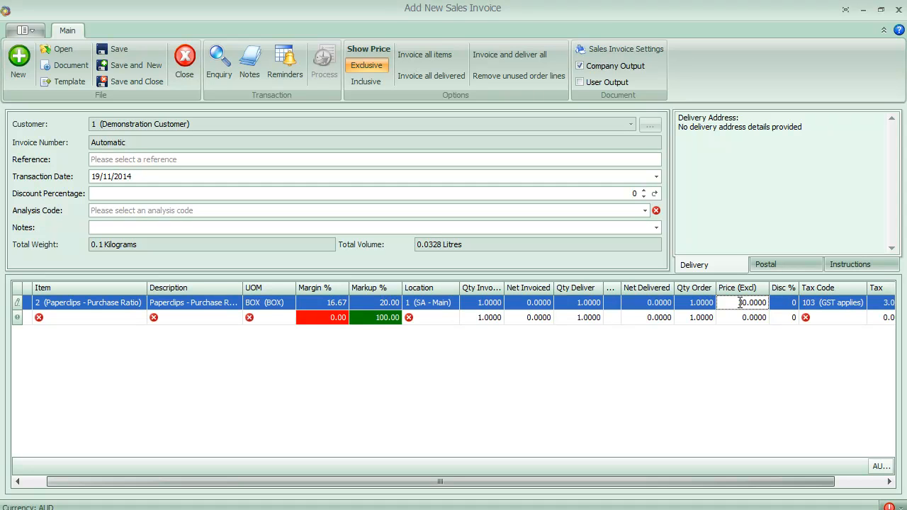
{"action": "type", "text": "35"}
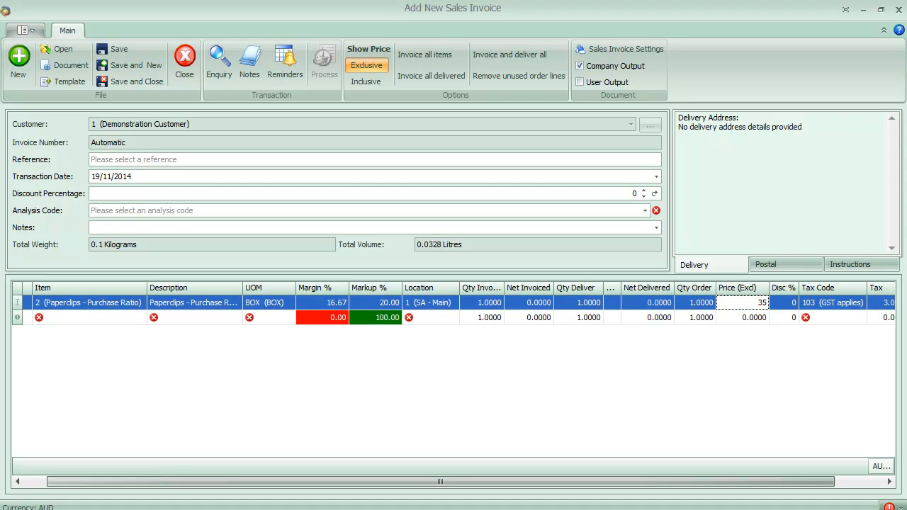
{"action": "mouse_move", "coordinate": [705, 323]}
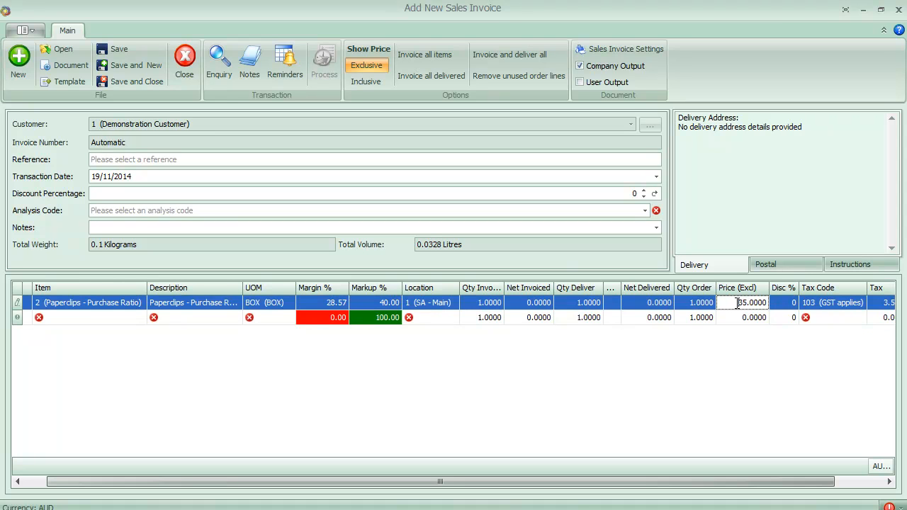
{"action": "type", "text": "40"}
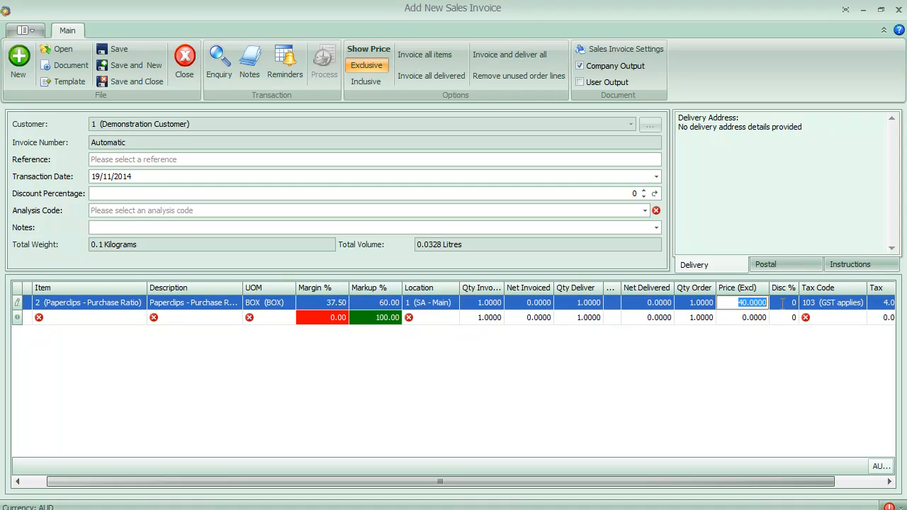
{"action": "type", "text": "50"}
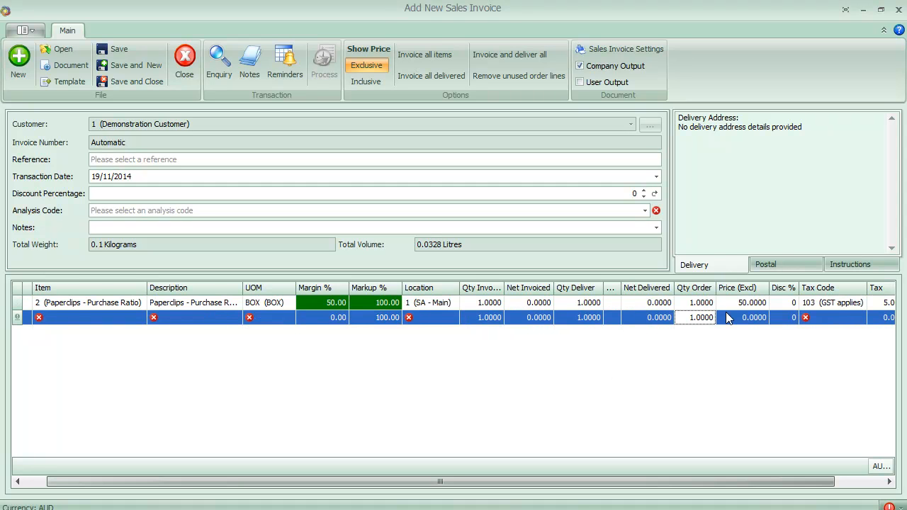
{"action": "left_click", "coordinate": [753, 304]}
{"action": "type", "text": "45.0000"}
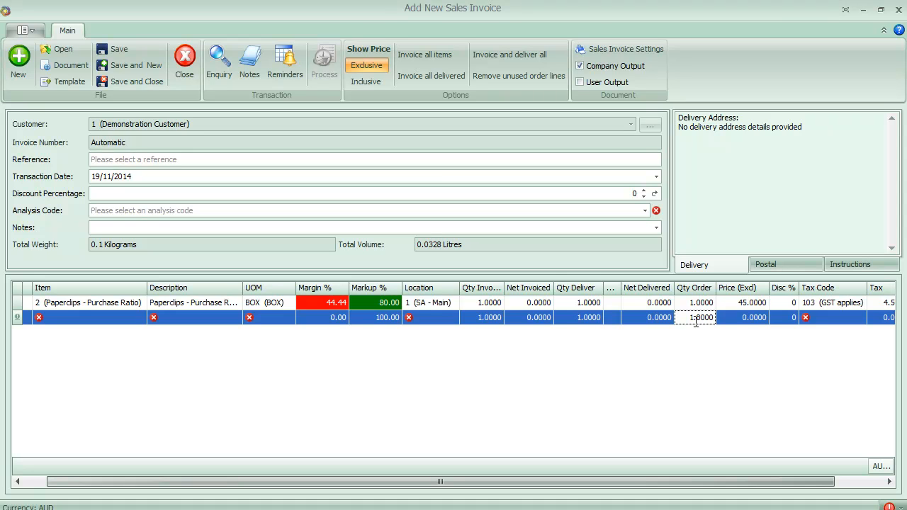
{"action": "mouse_move", "coordinate": [289, 319]}
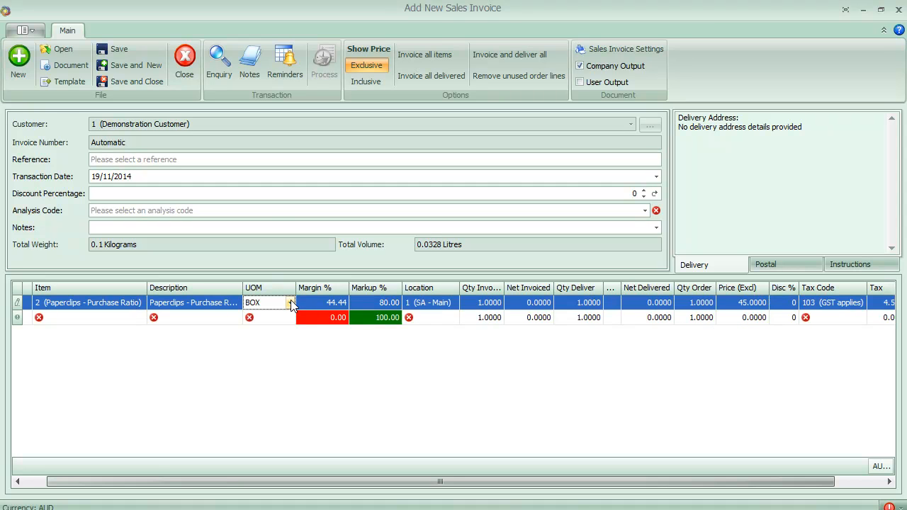
{"action": "left_click", "coordinate": [292, 303]}
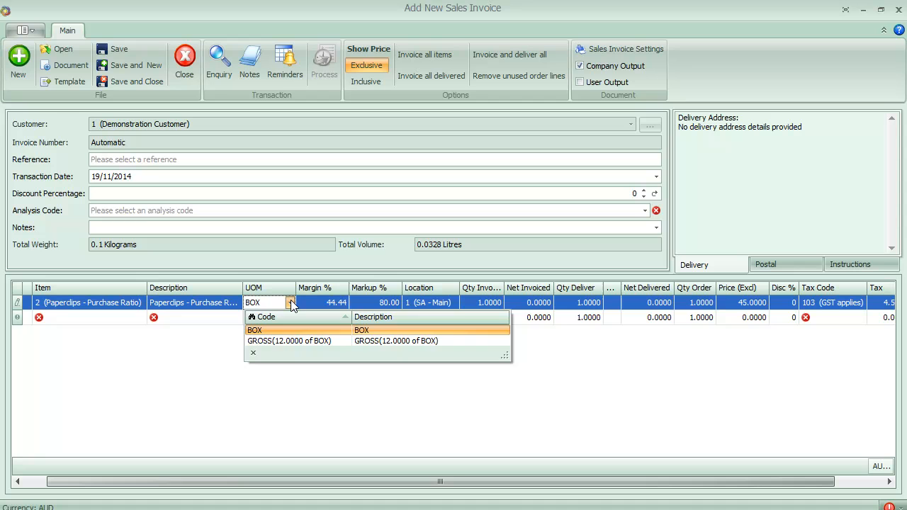
{"action": "left_click", "coordinate": [254, 329]}
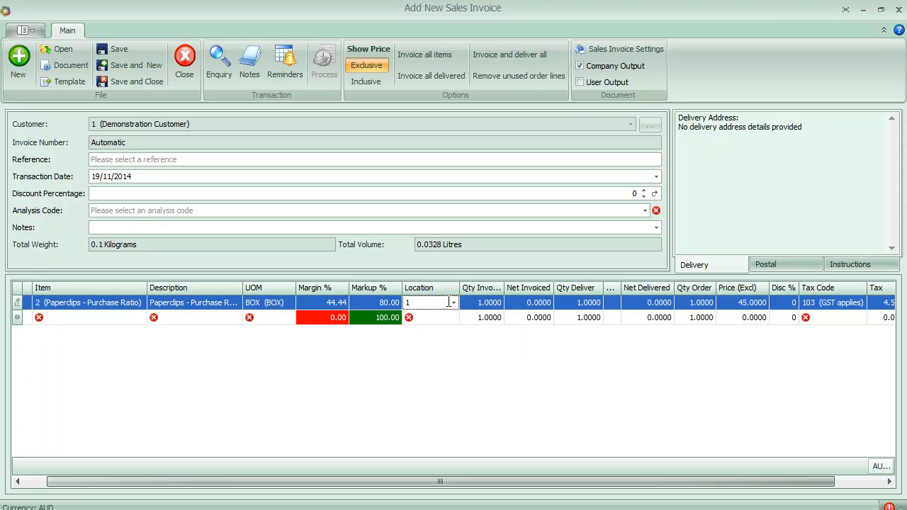
{"action": "left_click", "coordinate": [454, 304]}
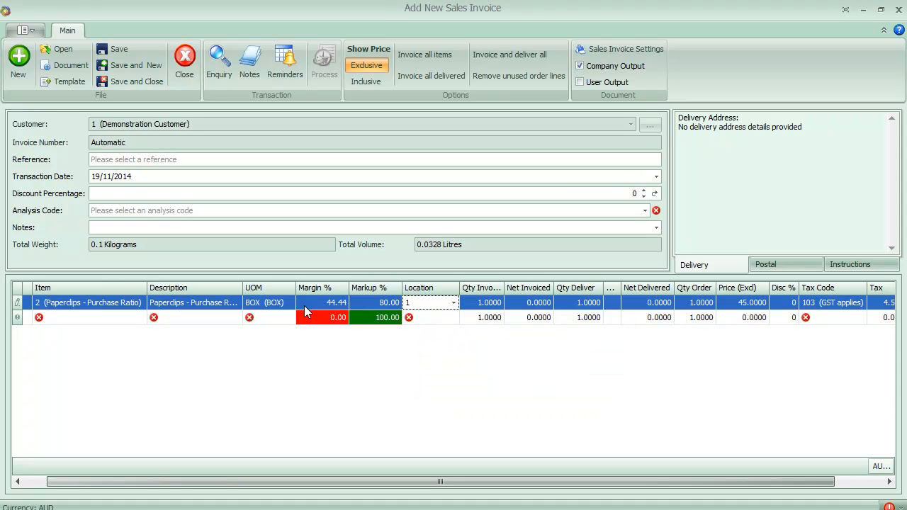
{"action": "left_click", "coordinate": [290, 303]}
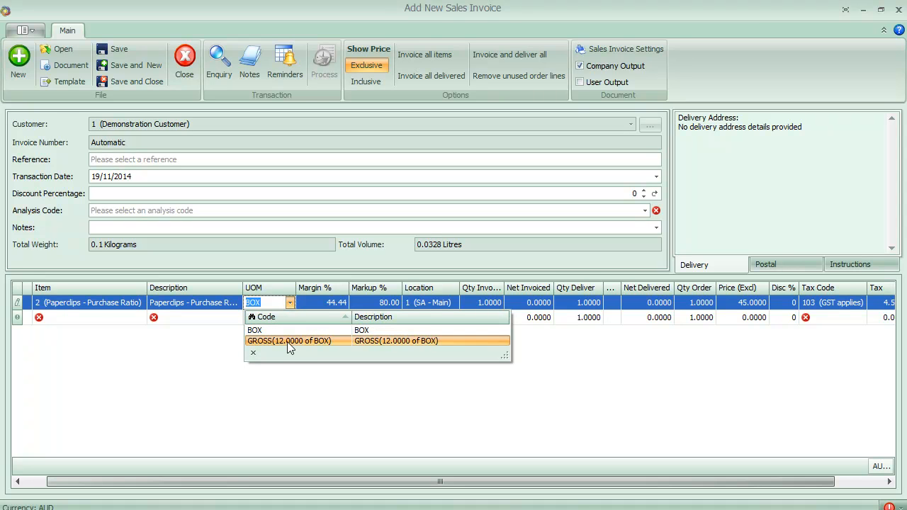
- Set the paperclips UOM to GROSS, view stock per location and keep SA - Main
{"action": "left_click", "coordinate": [289, 340]}
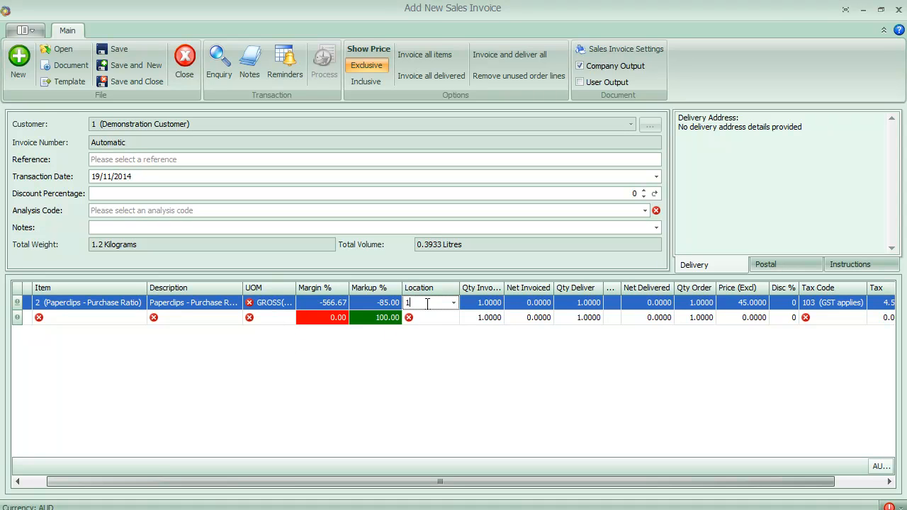
{"action": "left_click", "coordinate": [453, 303]}
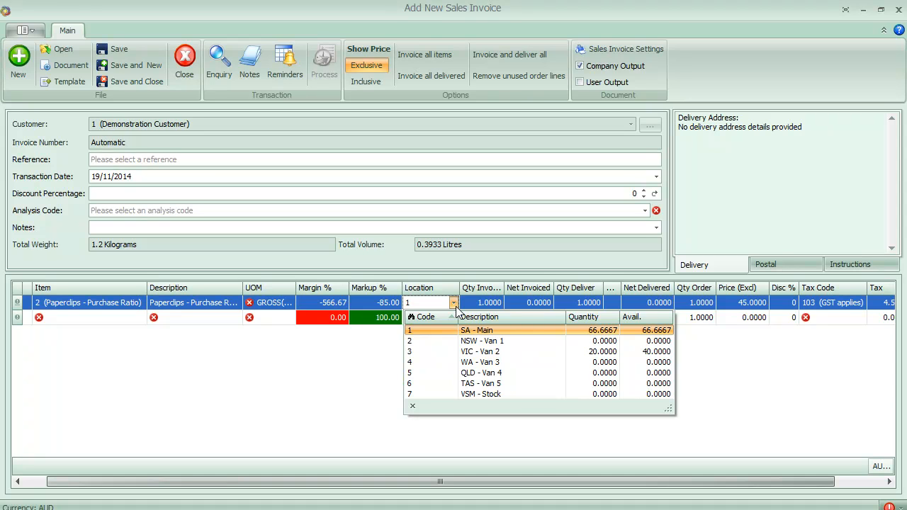
{"action": "left_click", "coordinate": [476, 331]}
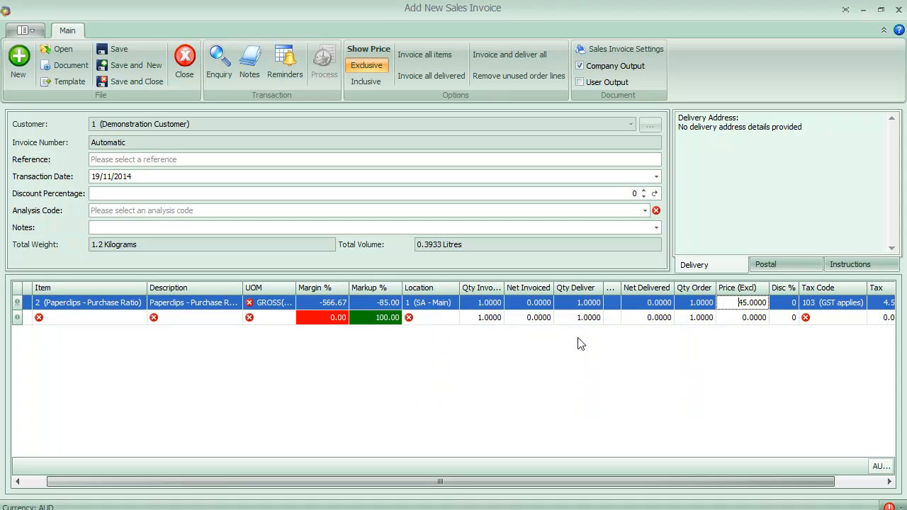
{"action": "mouse_move", "coordinate": [362, 320]}
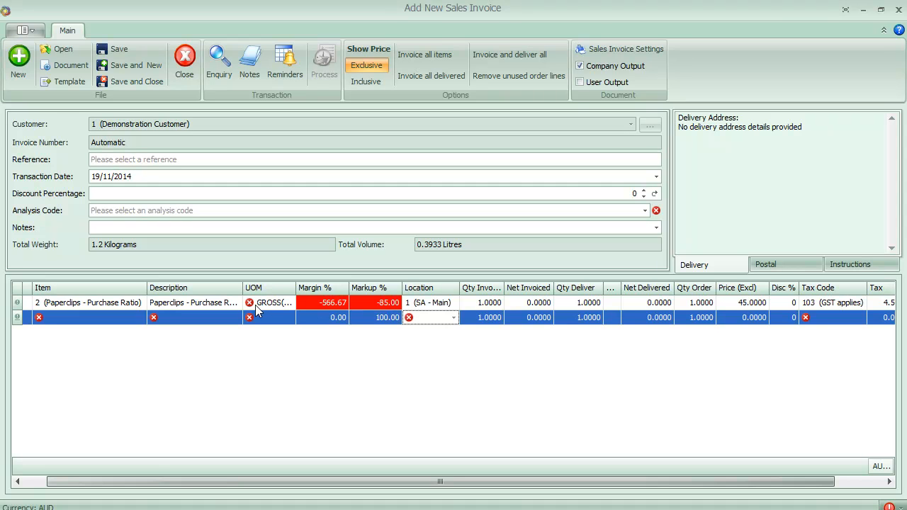
- Change the paperclips line's unit of measure from GROSS back to BOX
{"action": "left_click", "coordinate": [270, 303]}
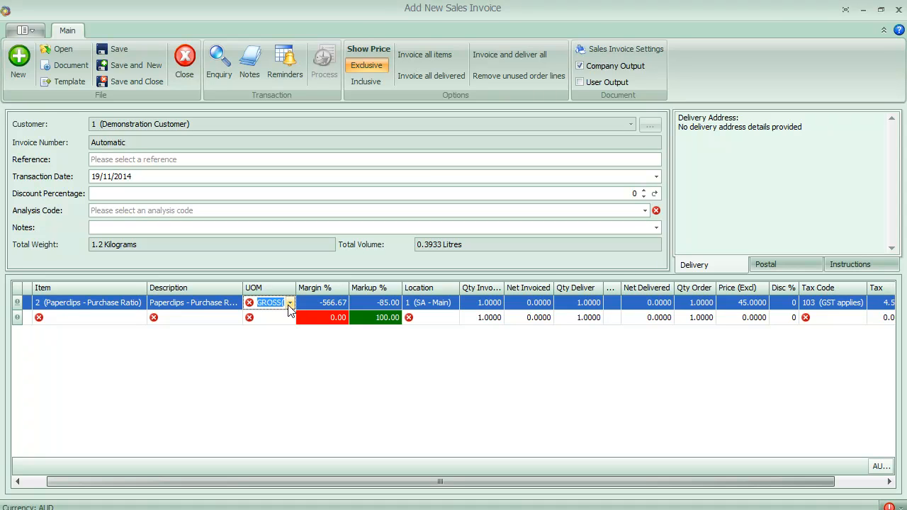
{"action": "left_click", "coordinate": [289, 303]}
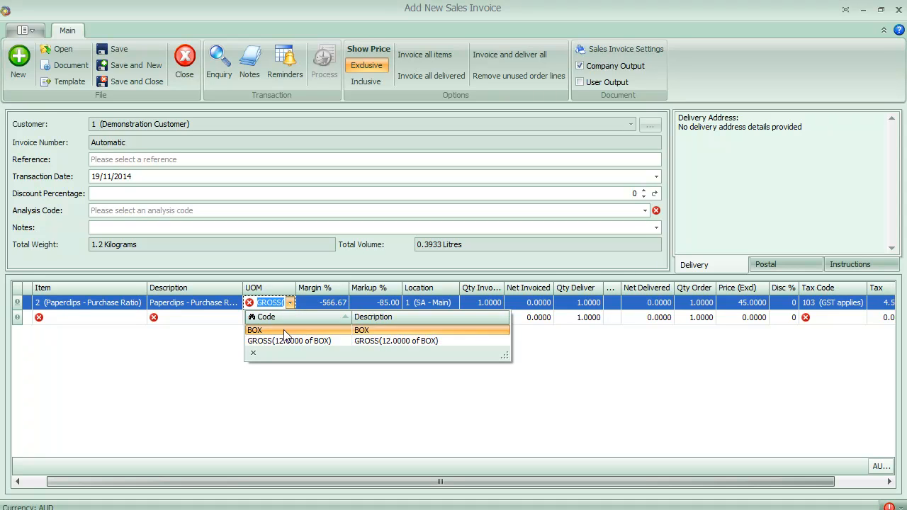
{"action": "left_click", "coordinate": [254, 328]}
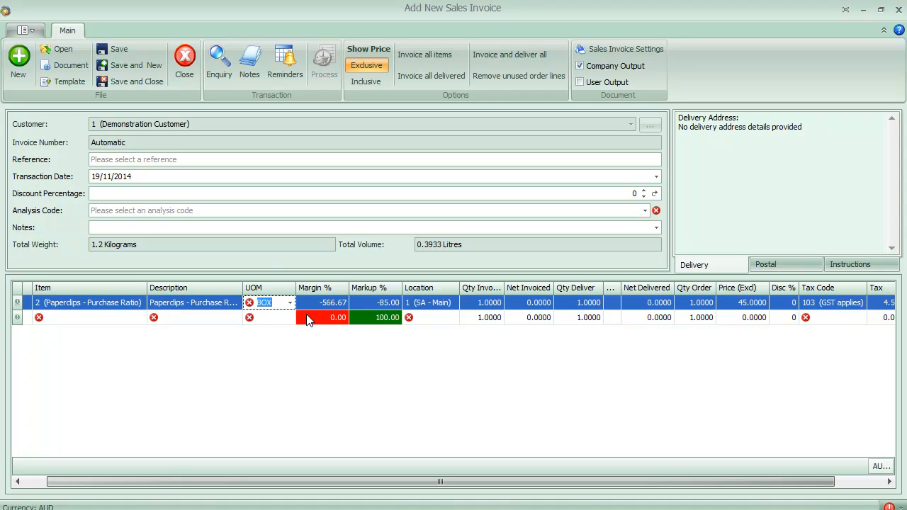